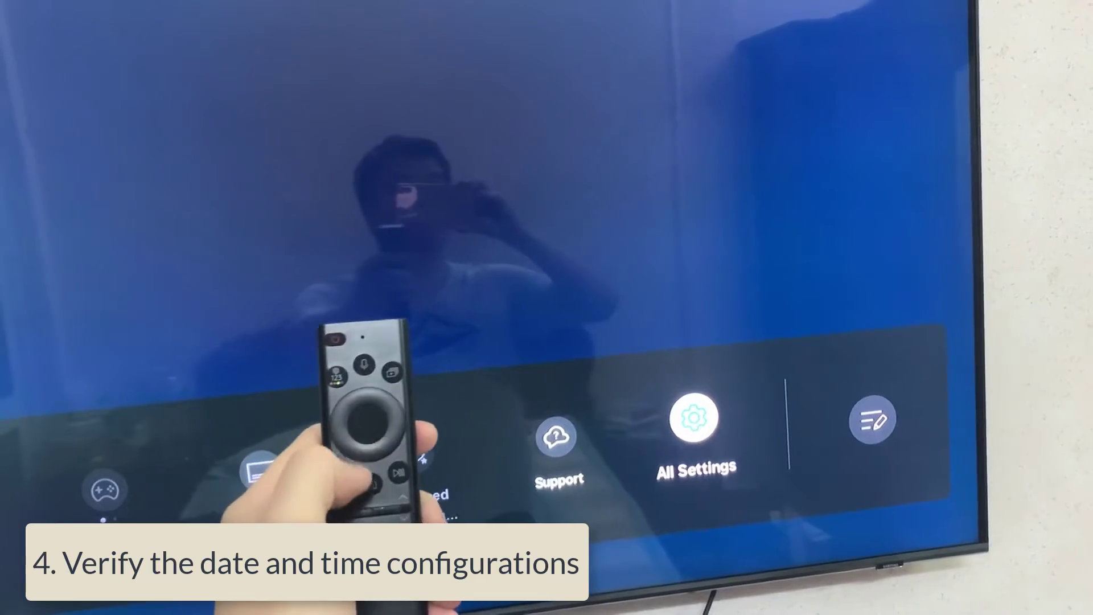
Step: Open All Settings and browse the General & Privacy options
{"action": "left_click", "coordinate": [693, 419]}
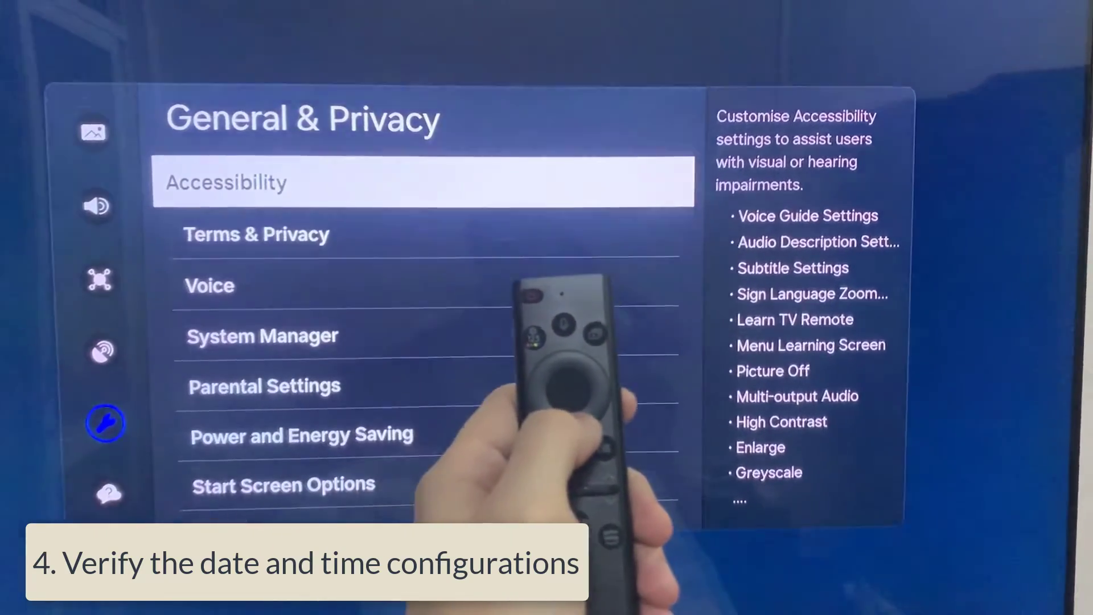
{"action": "key", "text": "Down"}
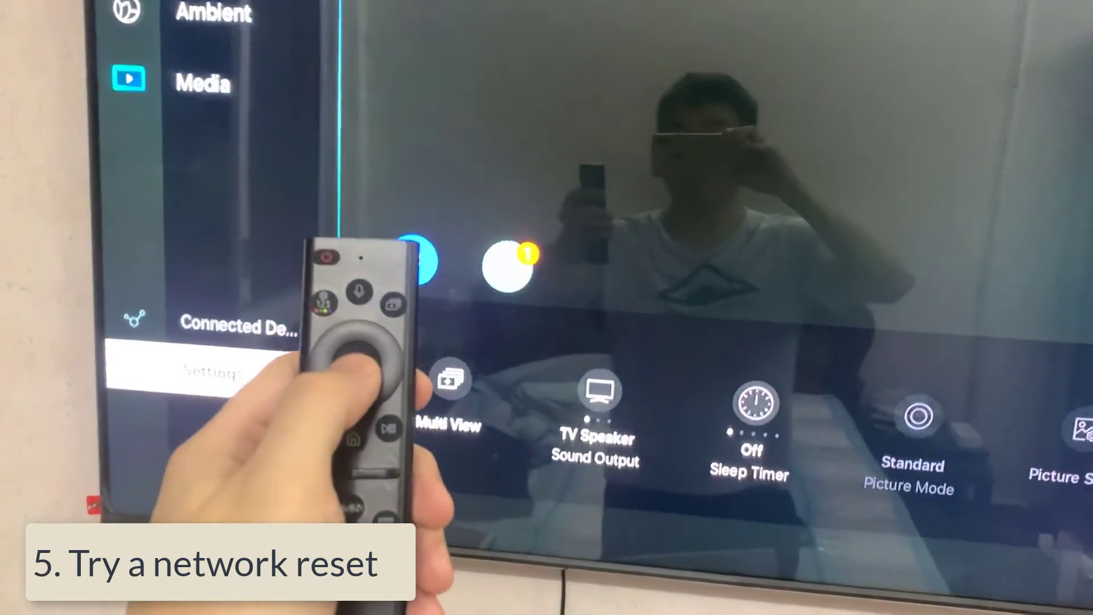
Step: Go to the Network settings and highlight Reset Network
{"action": "scroll", "scroll_direction": "right", "scroll_amount": 3}
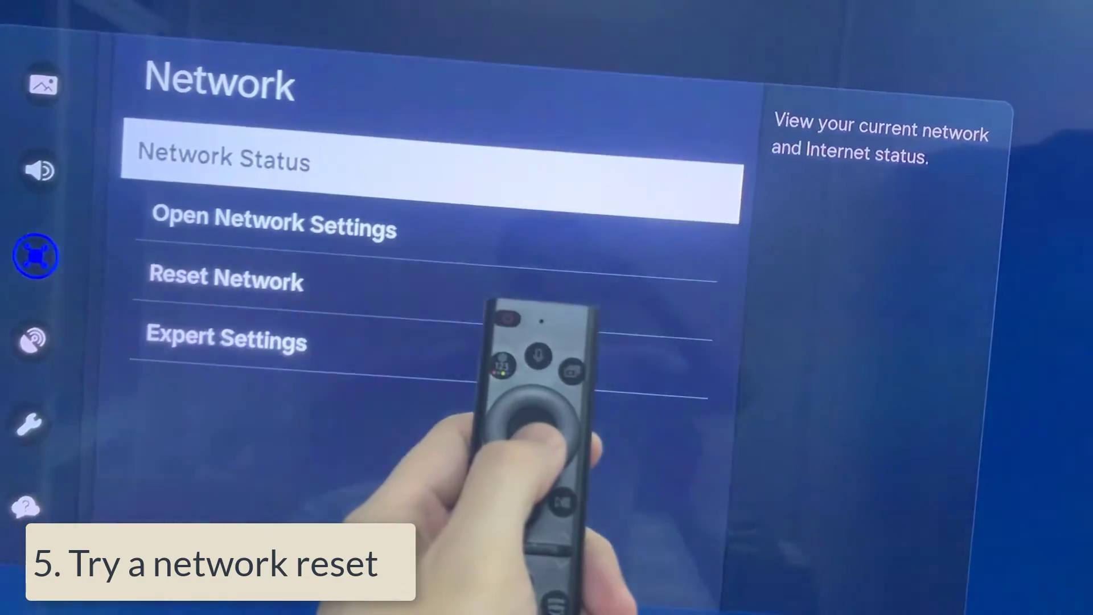
{"action": "key", "text": "Down"}
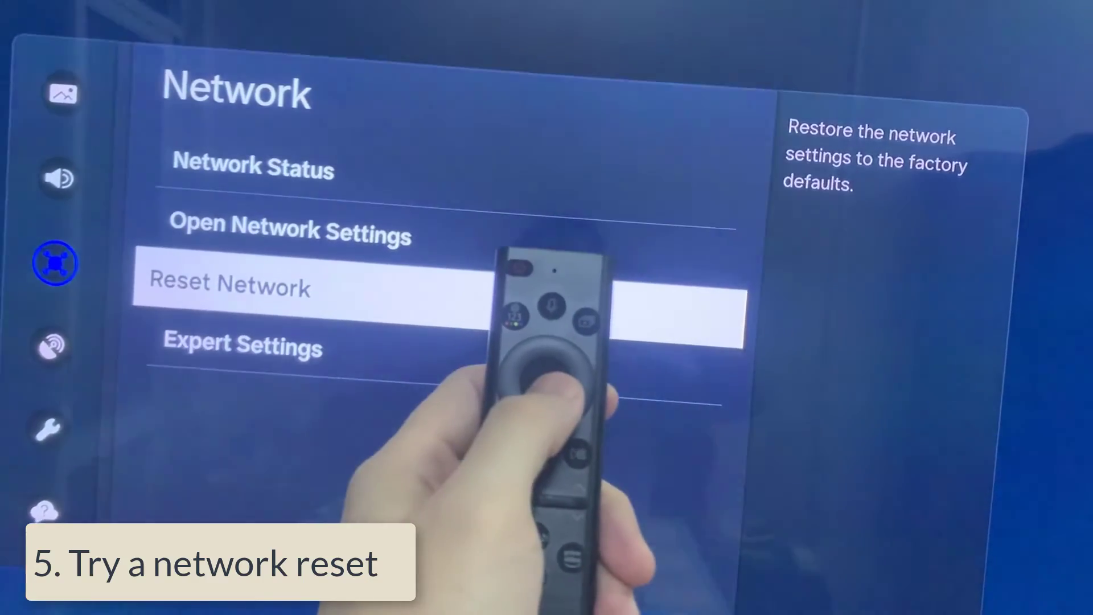